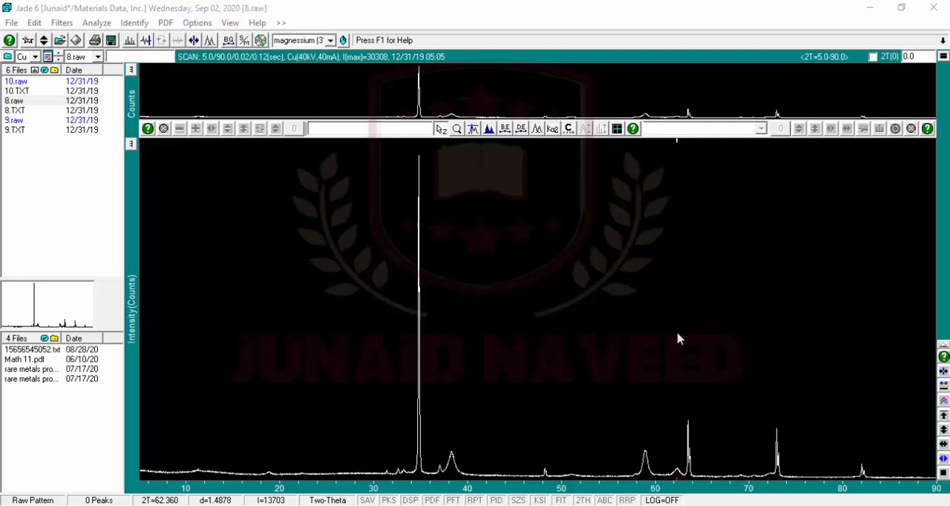
{"action": "mouse_move", "coordinate": [212, 312]}
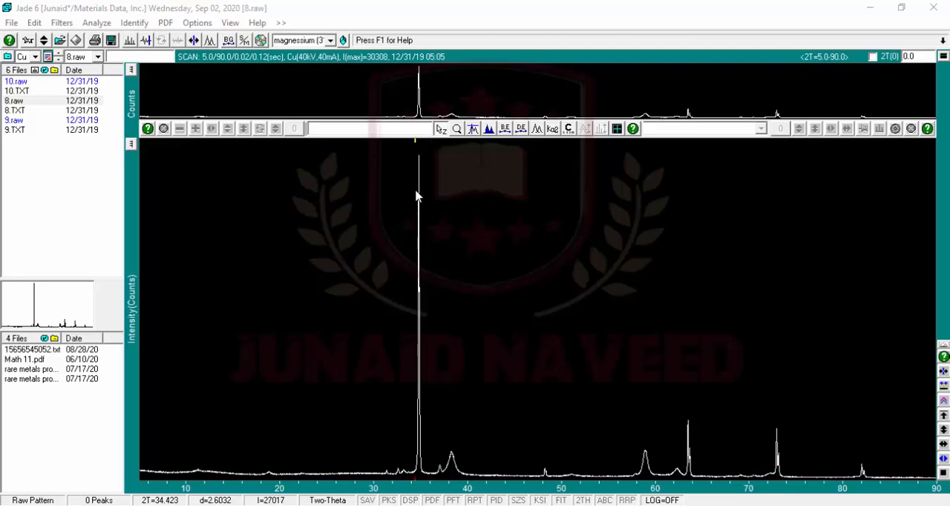
{"action": "mouse_move", "coordinate": [453, 278]}
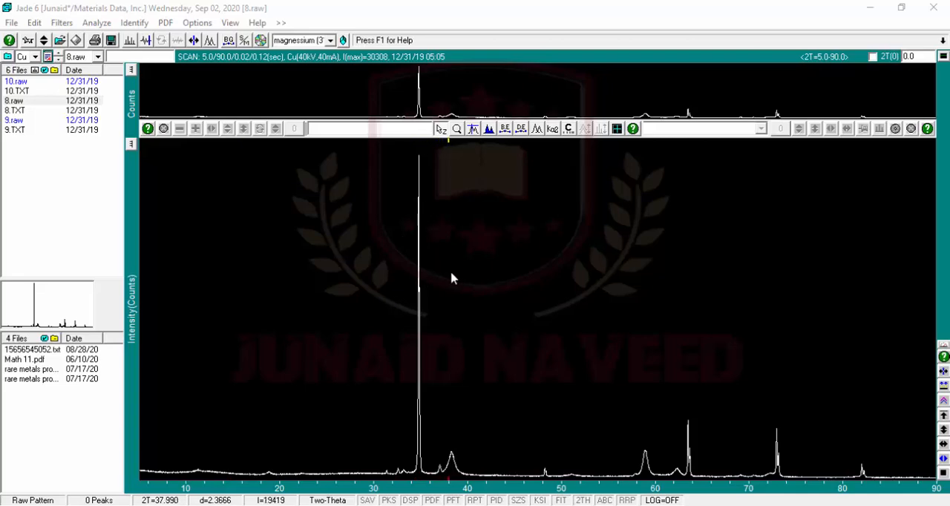
{"action": "mouse_move", "coordinate": [464, 284]}
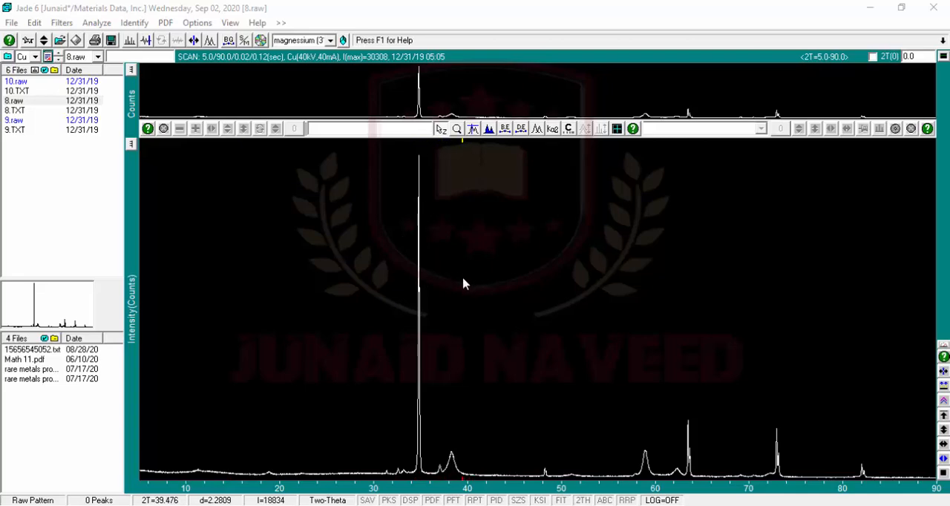
{"action": "mouse_move", "coordinate": [643, 298]}
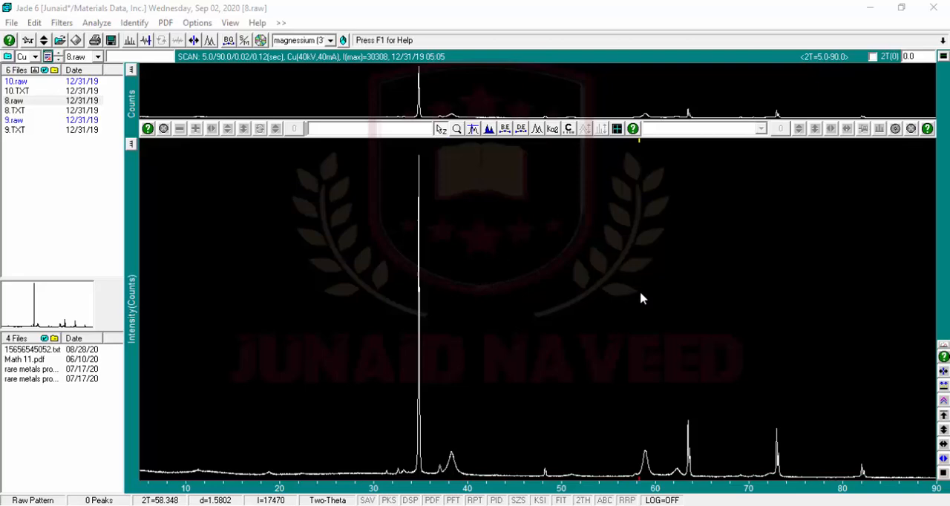
{"action": "mouse_move", "coordinate": [478, 295]}
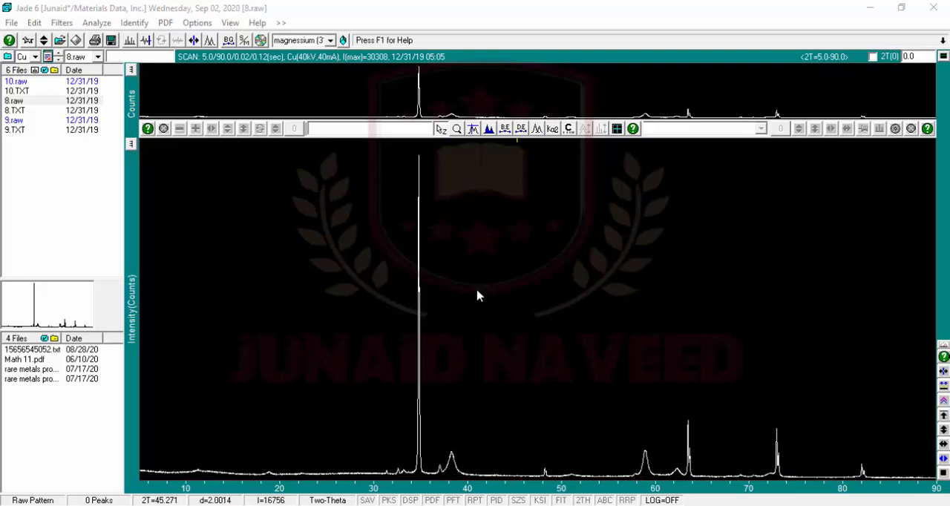
{"action": "mouse_move", "coordinate": [416, 290]}
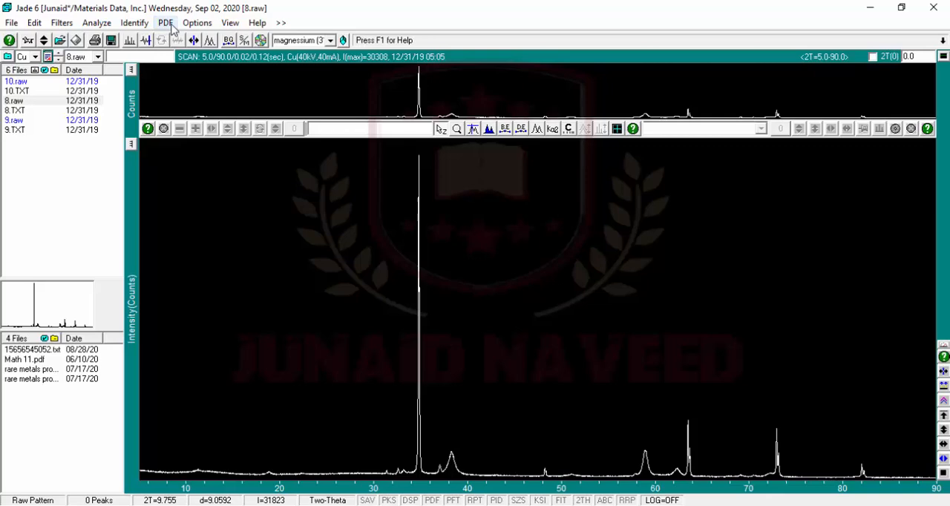
- Open PDF Setup to reach the Create Index Files dialog
{"action": "left_click", "coordinate": [165, 22]}
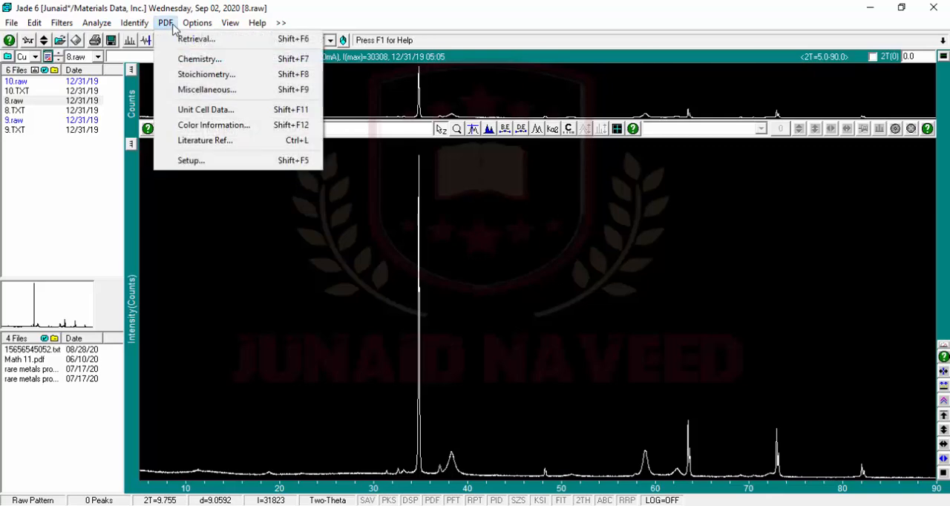
{"action": "mouse_move", "coordinate": [216, 161]}
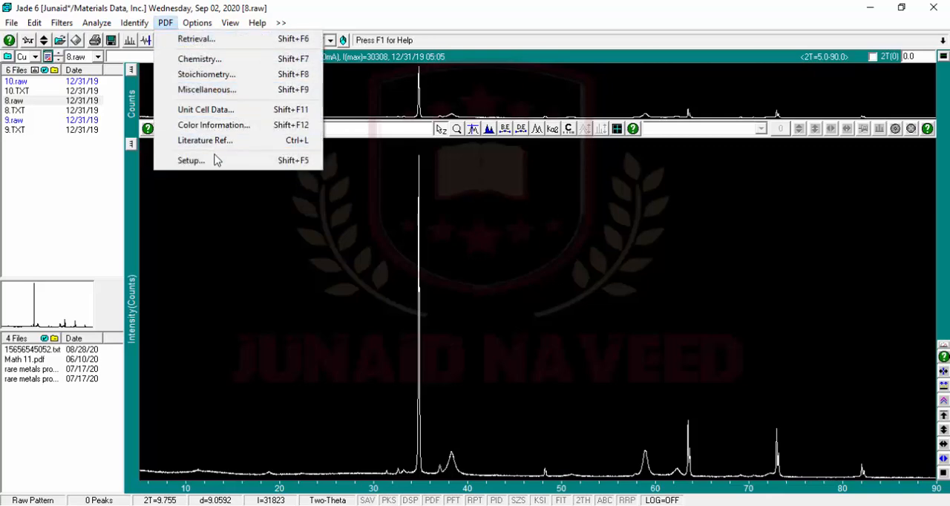
{"action": "left_click", "coordinate": [195, 39]}
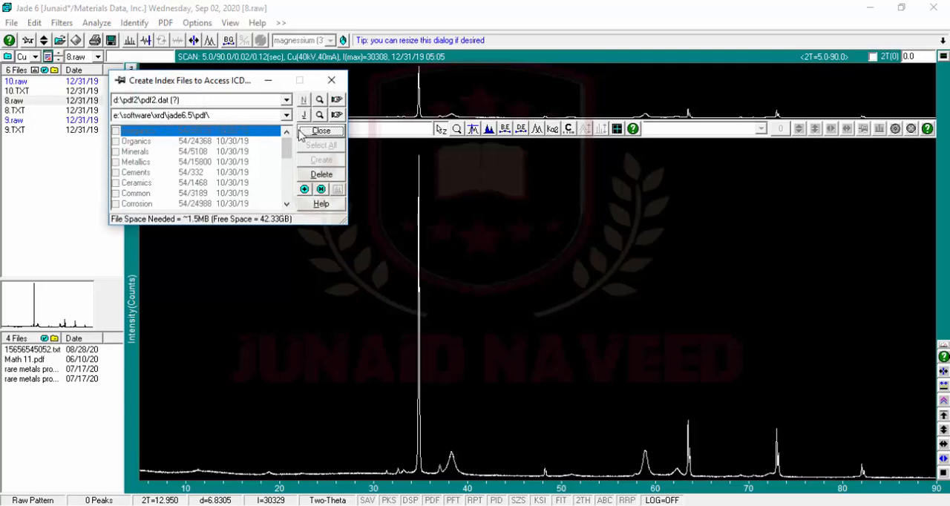
{"action": "mouse_move", "coordinate": [187, 226]}
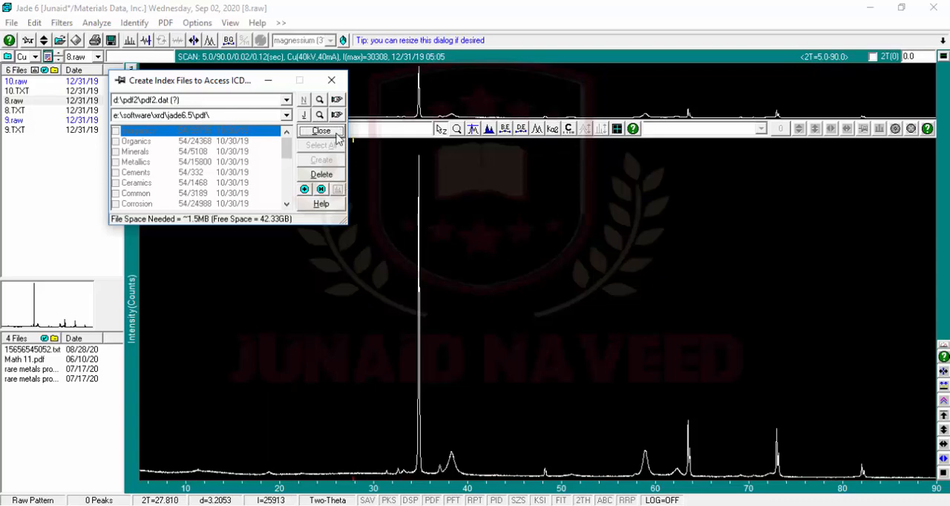
{"action": "mouse_move", "coordinate": [300, 166]}
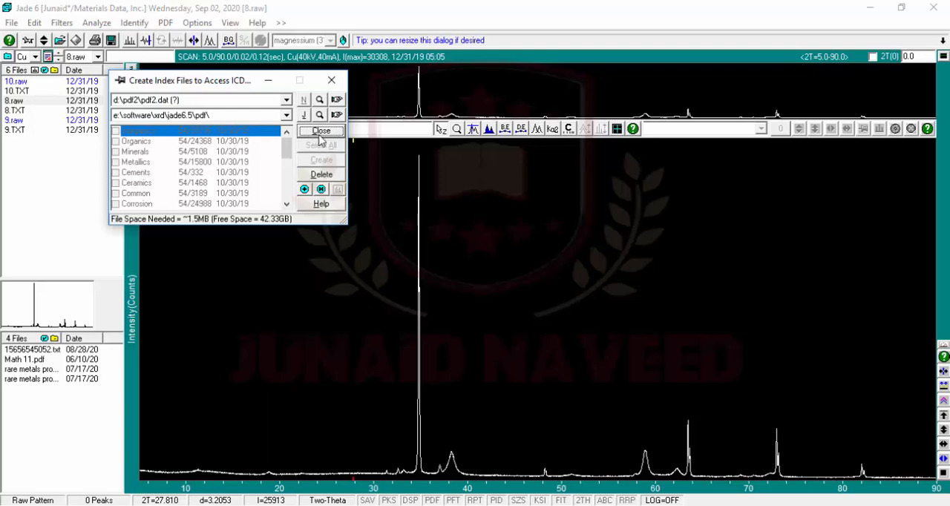
- Close the Create Index Files dialog
{"action": "left_click", "coordinate": [321, 131]}
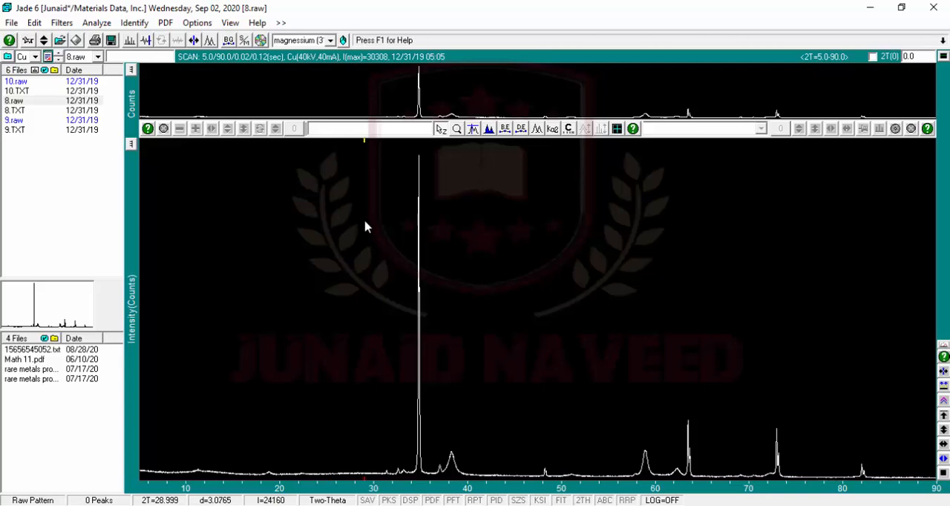
{"action": "mouse_move", "coordinate": [343, 224]}
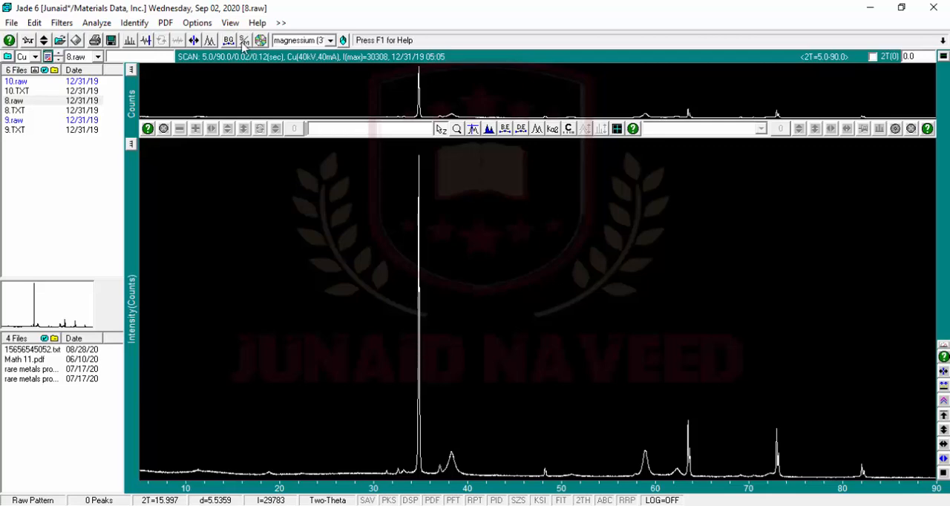
- Run search-match on 8.raw, accepting automatic background removal
{"action": "left_click", "coordinate": [245, 41]}
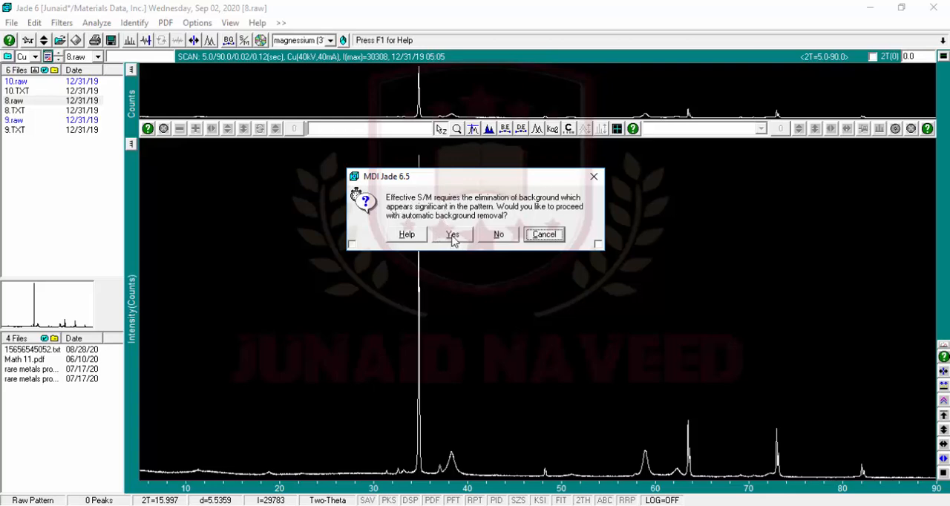
{"action": "left_click", "coordinate": [452, 234]}
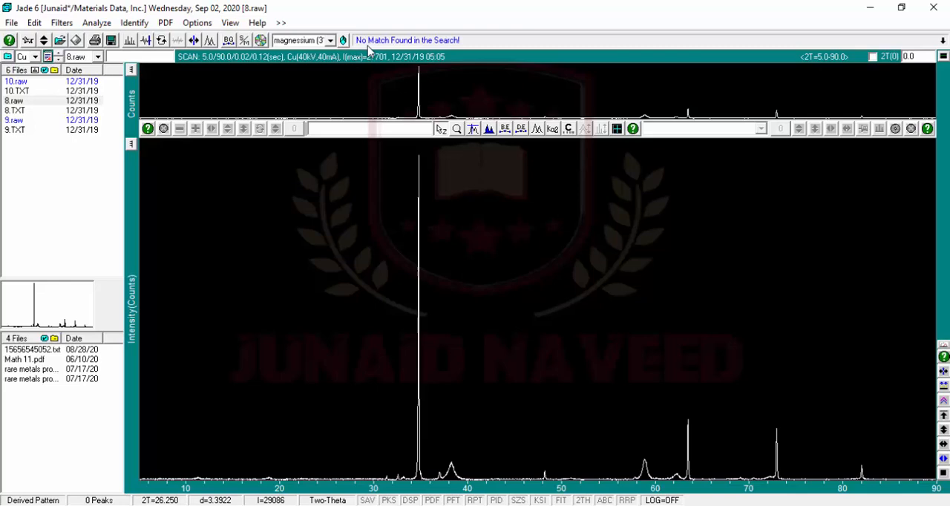
{"action": "mouse_move", "coordinate": [442, 48]}
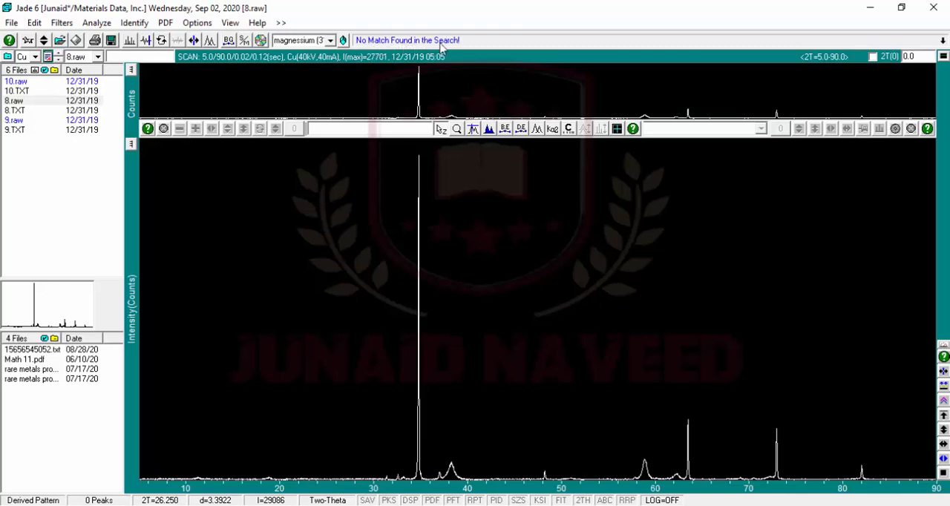
{"action": "mouse_move", "coordinate": [468, 109]}
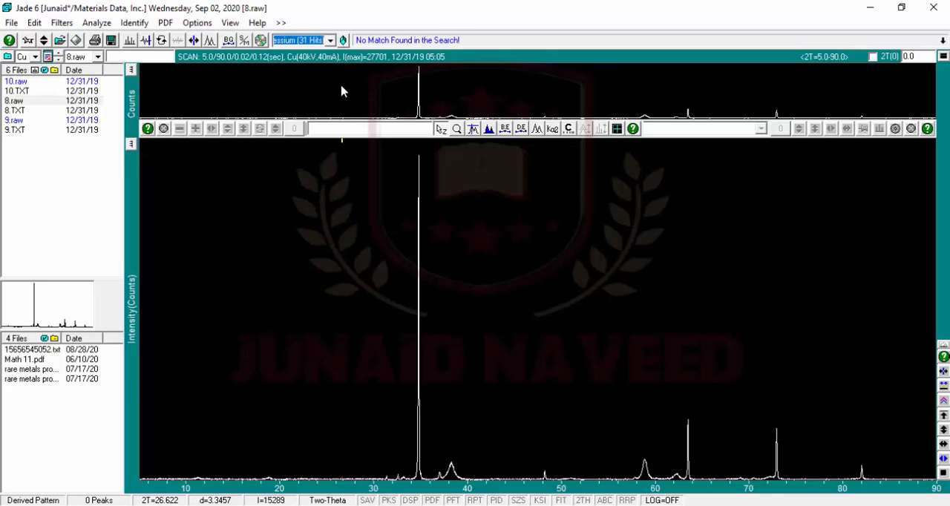
- Overlay Rosasite card 36-1475 from the earlier PDF search results
{"action": "left_click", "coordinate": [329, 40]}
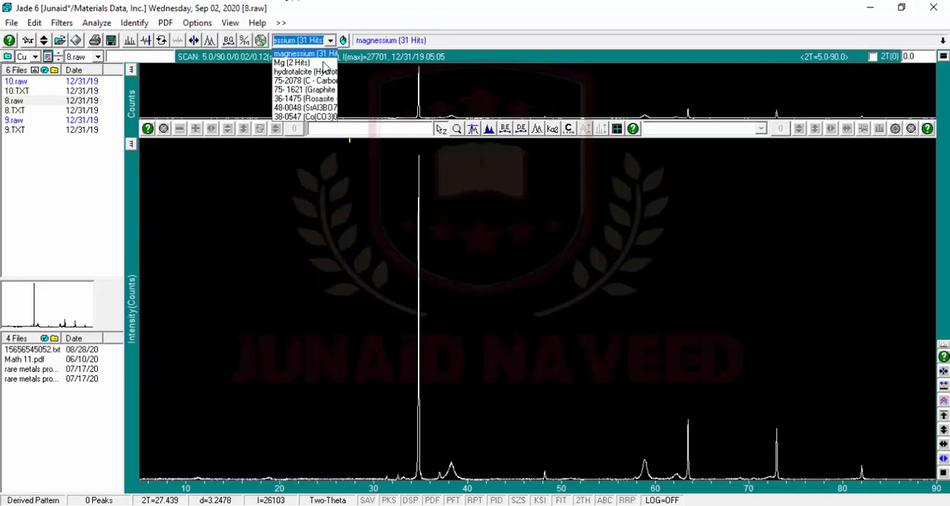
{"action": "left_click", "coordinate": [303, 98]}
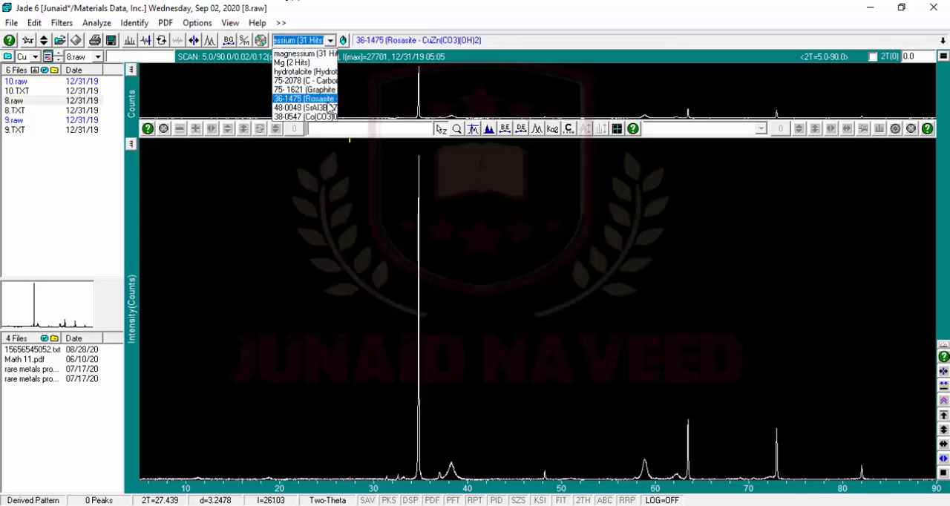
{"action": "left_click", "coordinate": [301, 99]}
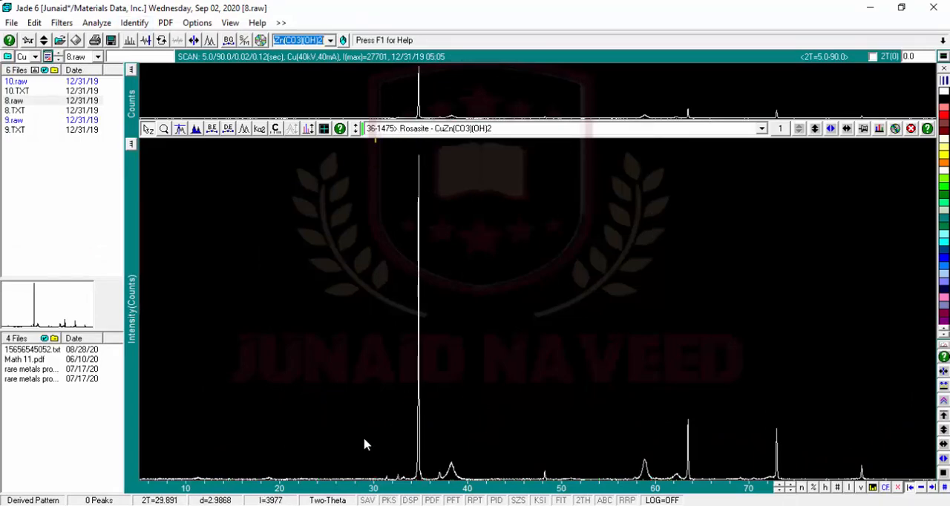
{"action": "mouse_move", "coordinate": [586, 473]}
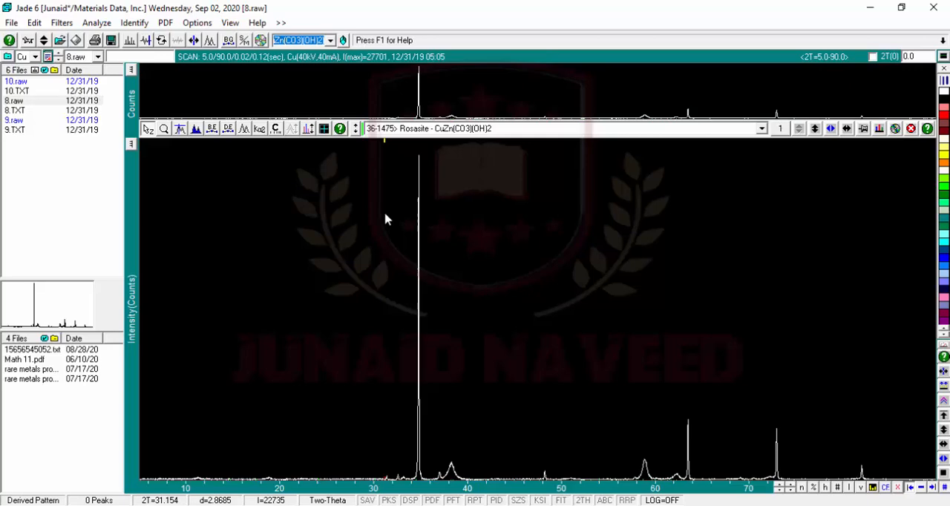
- Overlay Hydrotalcite card 41-1428 and open the PDF retrievals window
{"action": "left_click", "coordinate": [330, 40]}
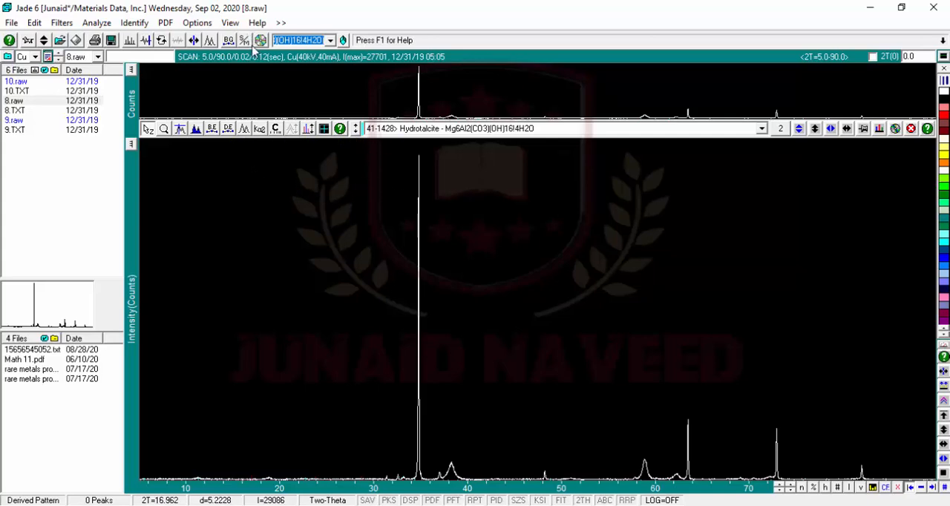
{"action": "left_click", "coordinate": [260, 40]}
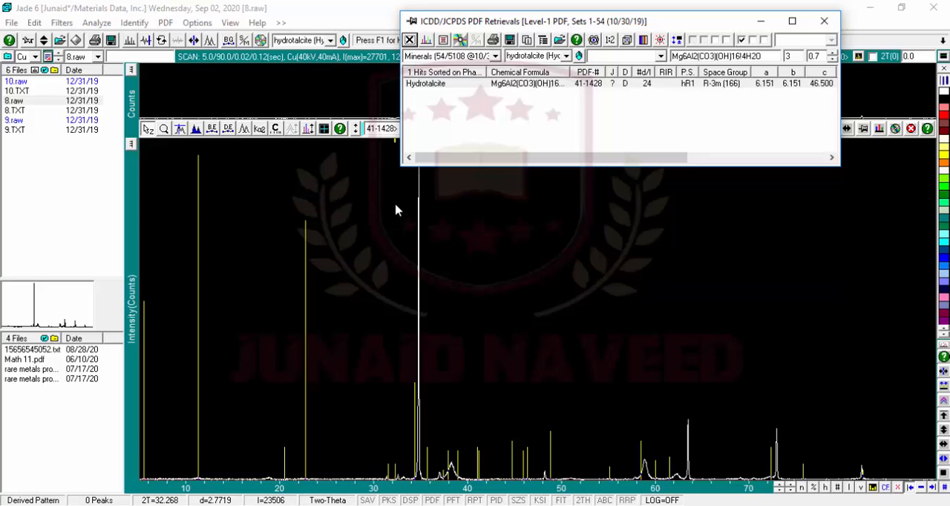
{"action": "mouse_move", "coordinate": [392, 295]}
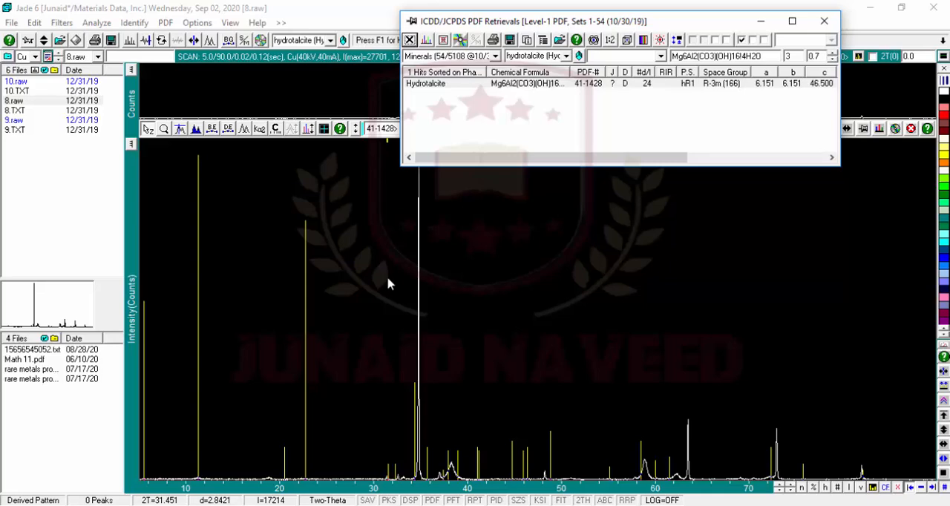
{"action": "mouse_move", "coordinate": [374, 239]}
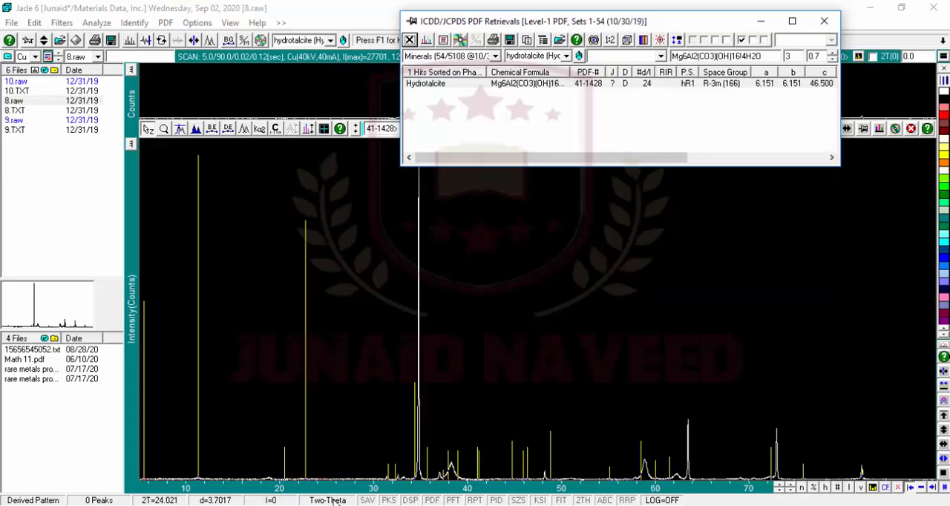
- Open the Hydrotalcite 41-1428 card's hkl line list
{"action": "left_click", "coordinate": [427, 84]}
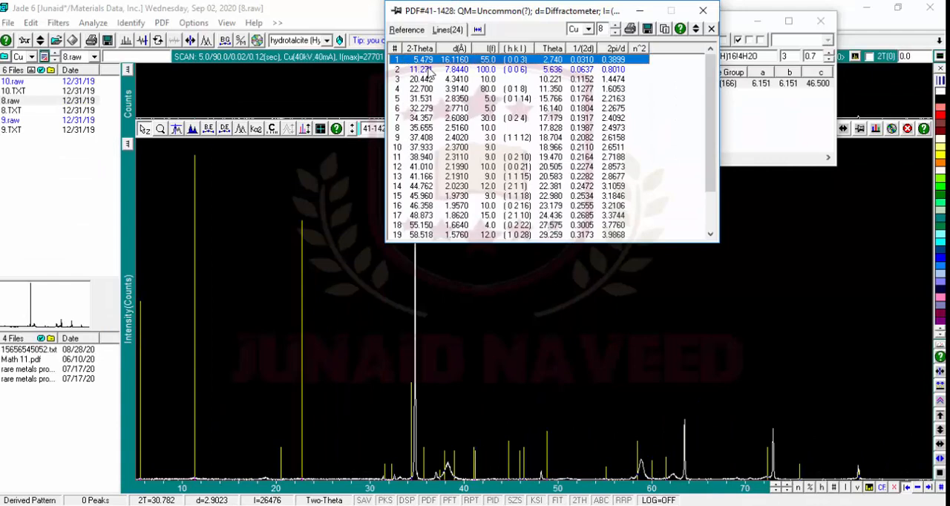
{"action": "mouse_move", "coordinate": [526, 76]}
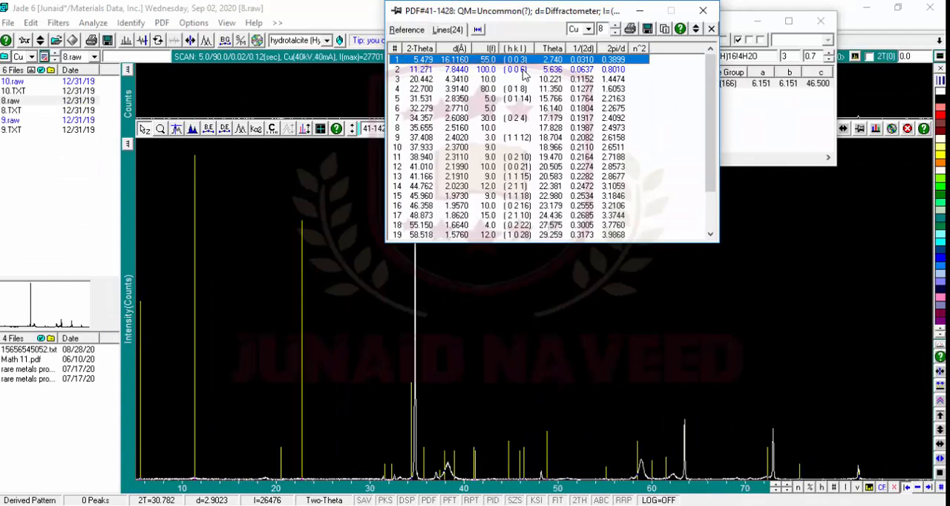
{"action": "mouse_move", "coordinate": [525, 70]}
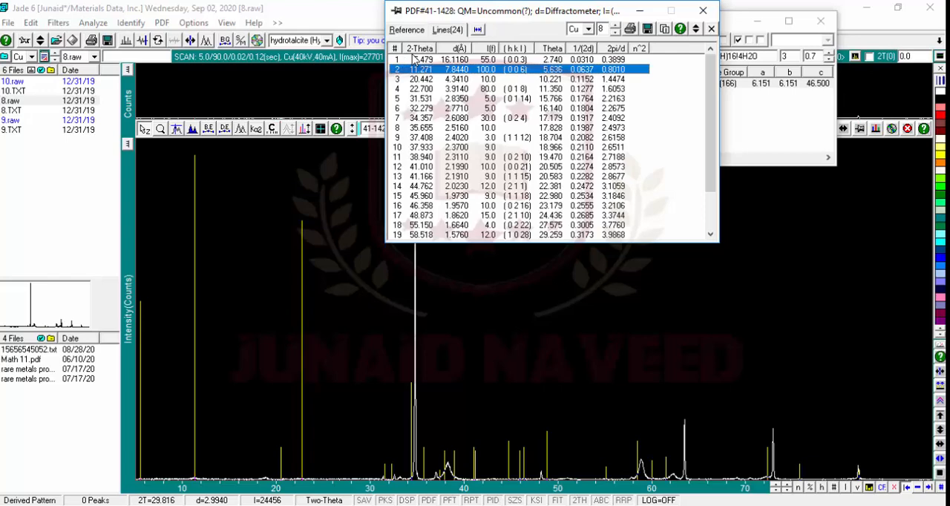
{"action": "mouse_move", "coordinate": [520, 84]}
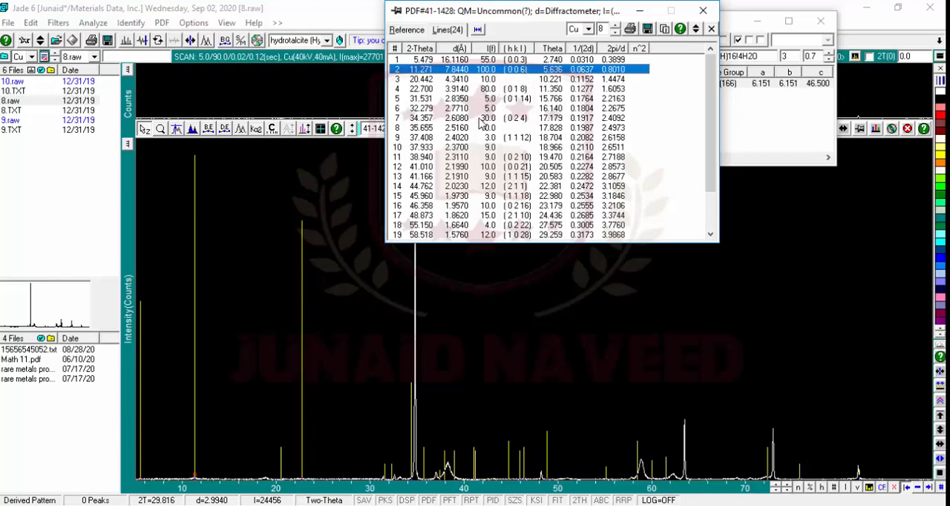
{"action": "mouse_move", "coordinate": [508, 94]}
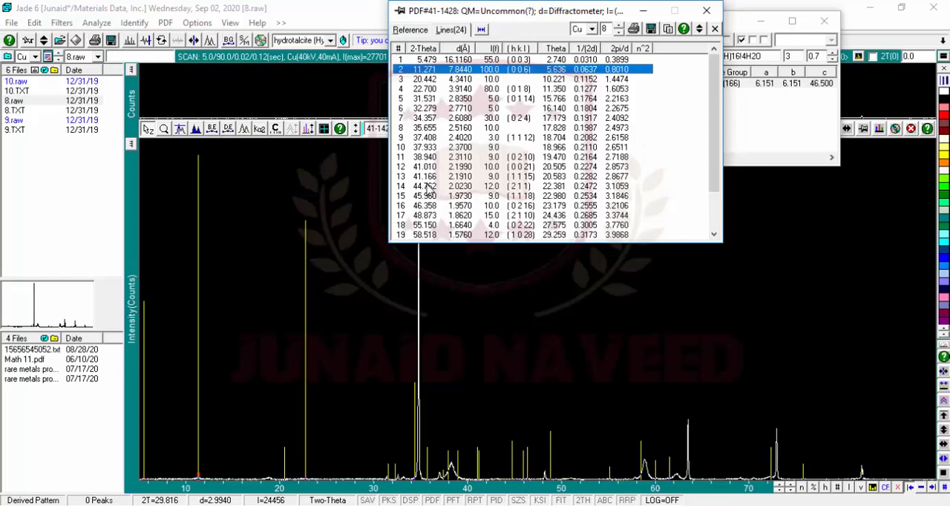
{"action": "mouse_move", "coordinate": [482, 175]}
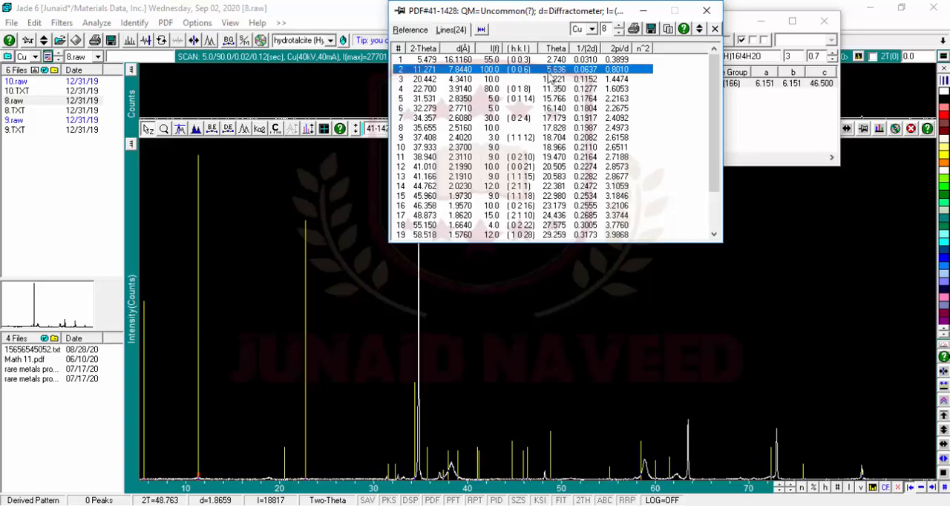
{"action": "mouse_move", "coordinate": [542, 245]}
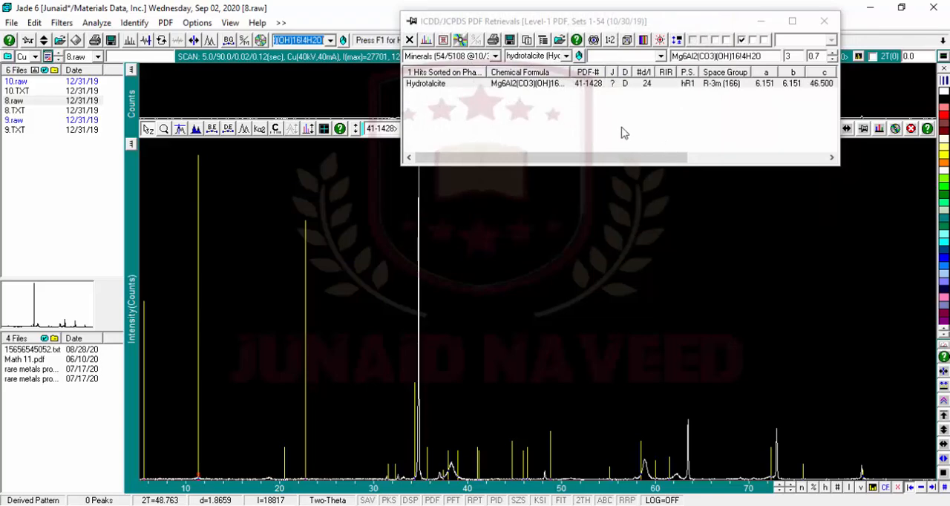
{"action": "mouse_move", "coordinate": [713, 124]}
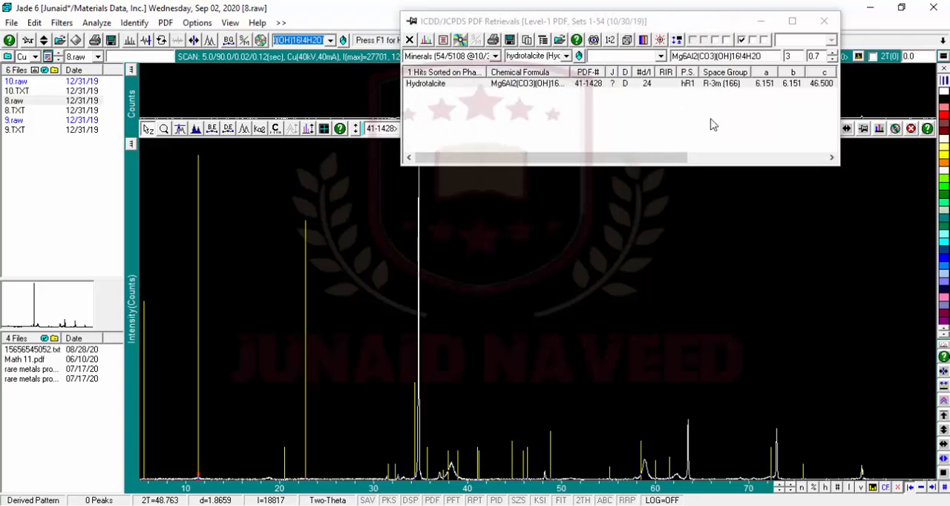
- Select the Hydrotalcite row, close PDF Retrievals, and select the toolbar search text
{"action": "left_click", "coordinate": [520, 83]}
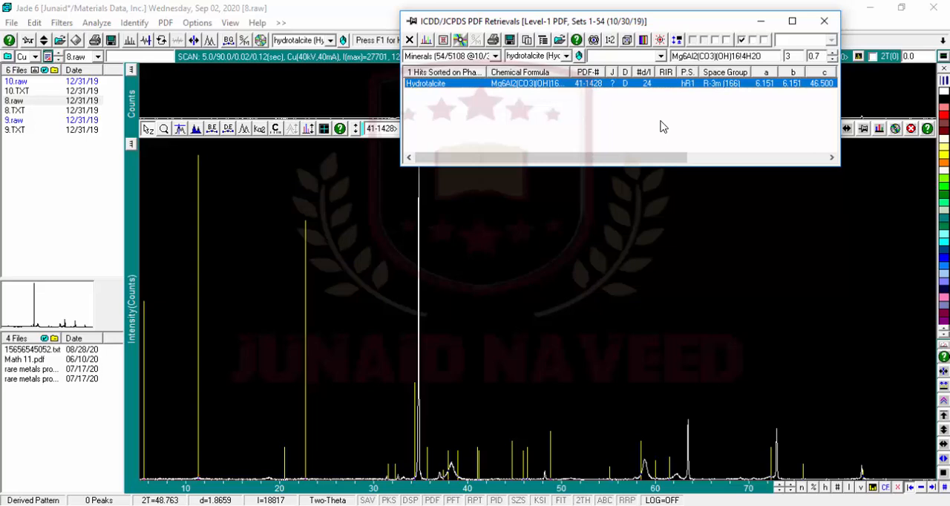
{"action": "mouse_move", "coordinate": [642, 138]}
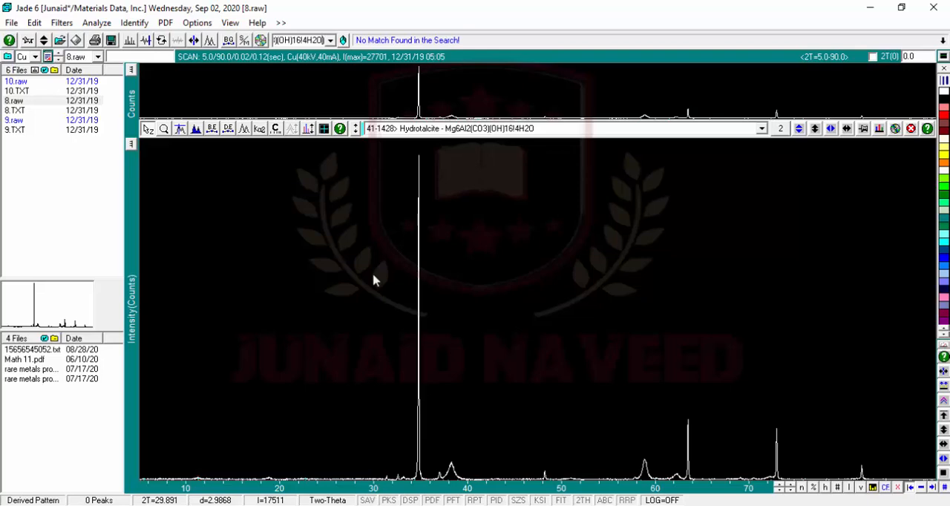
{"action": "left_click", "coordinate": [301, 40]}
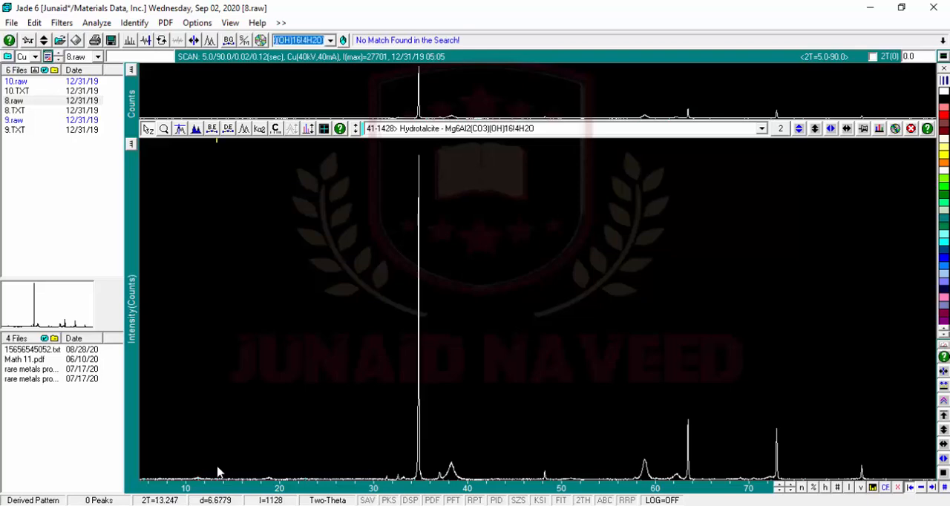